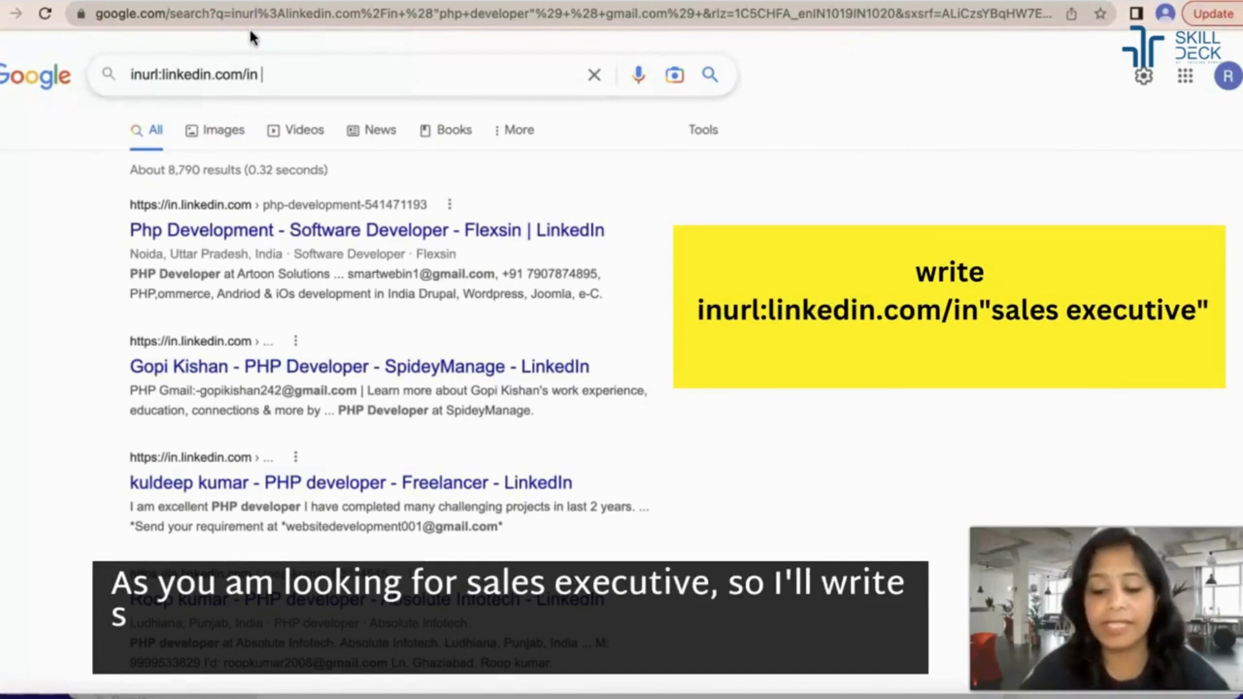
Search Google for inurl:linkedin.com/in "sales executive" (gmail.com)
type("\"sales executive")
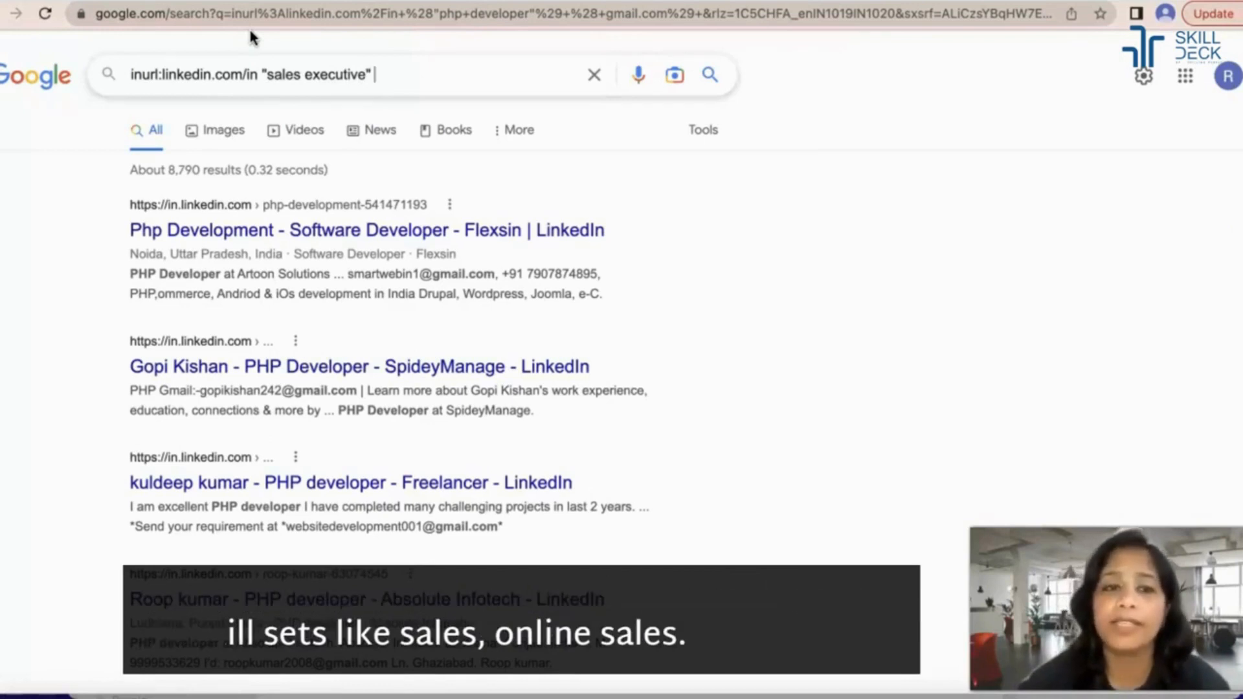
type("(")
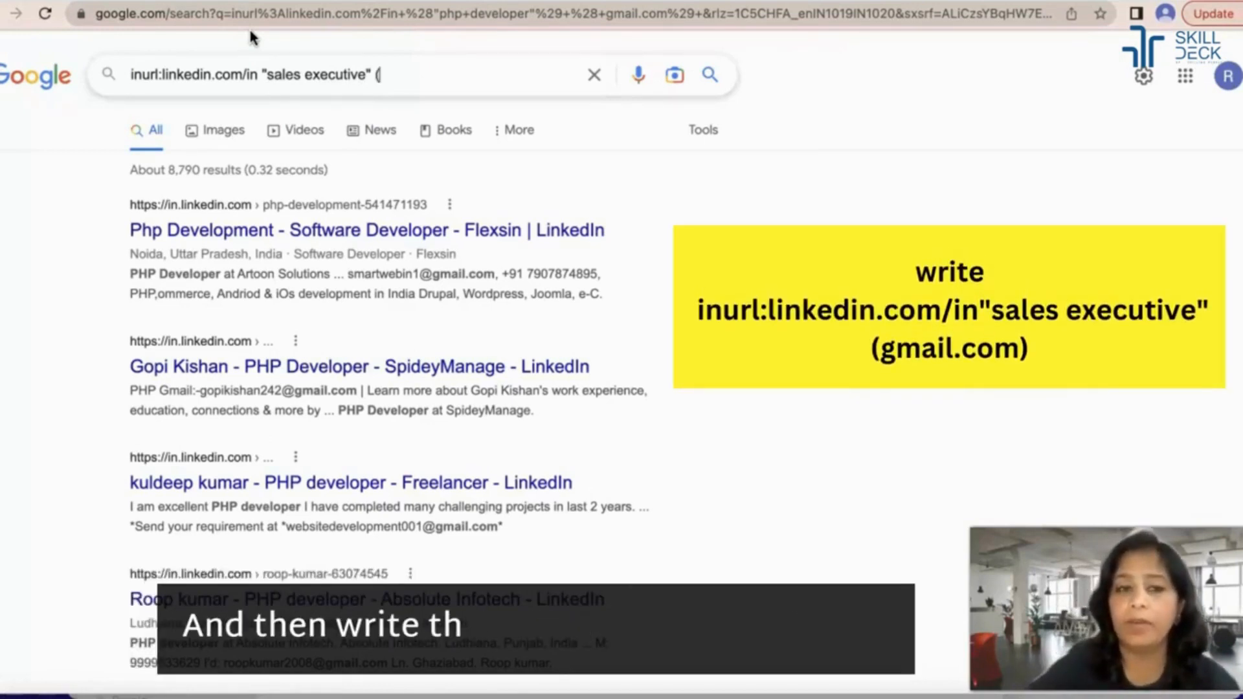
type("gmail.com")
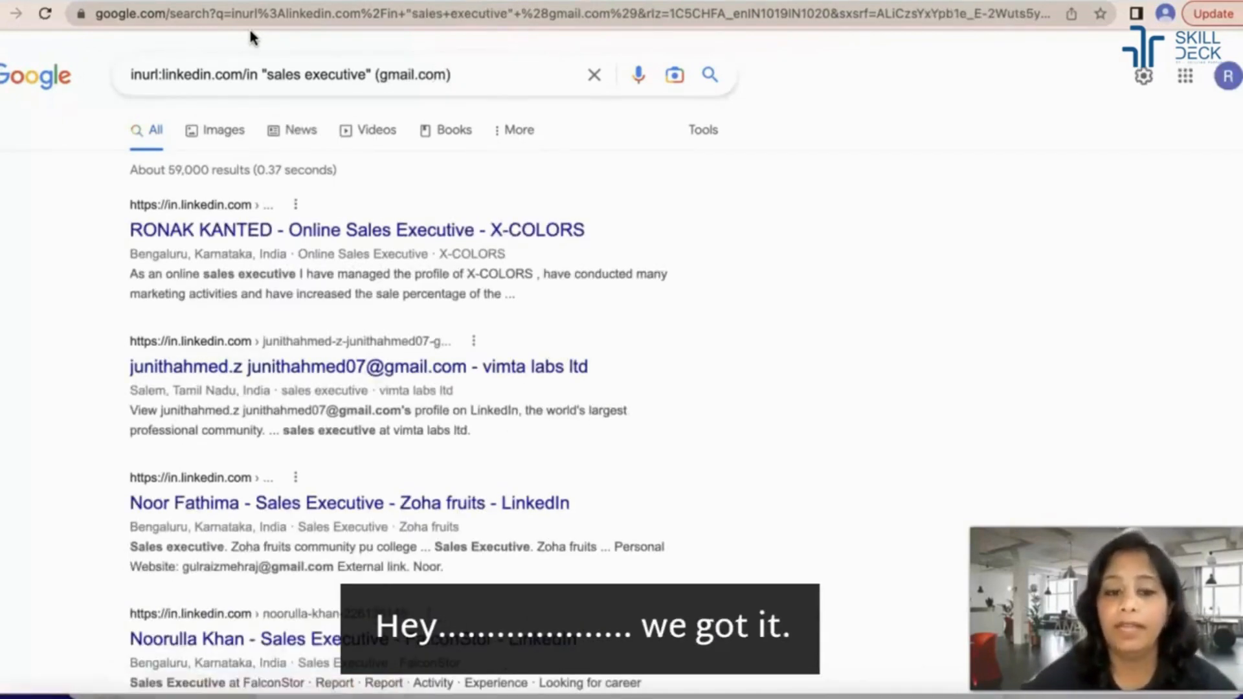
Review the results, then change the email filter to (gmail.com | yahoo.com | outlook.com)
scroll("down", 3)
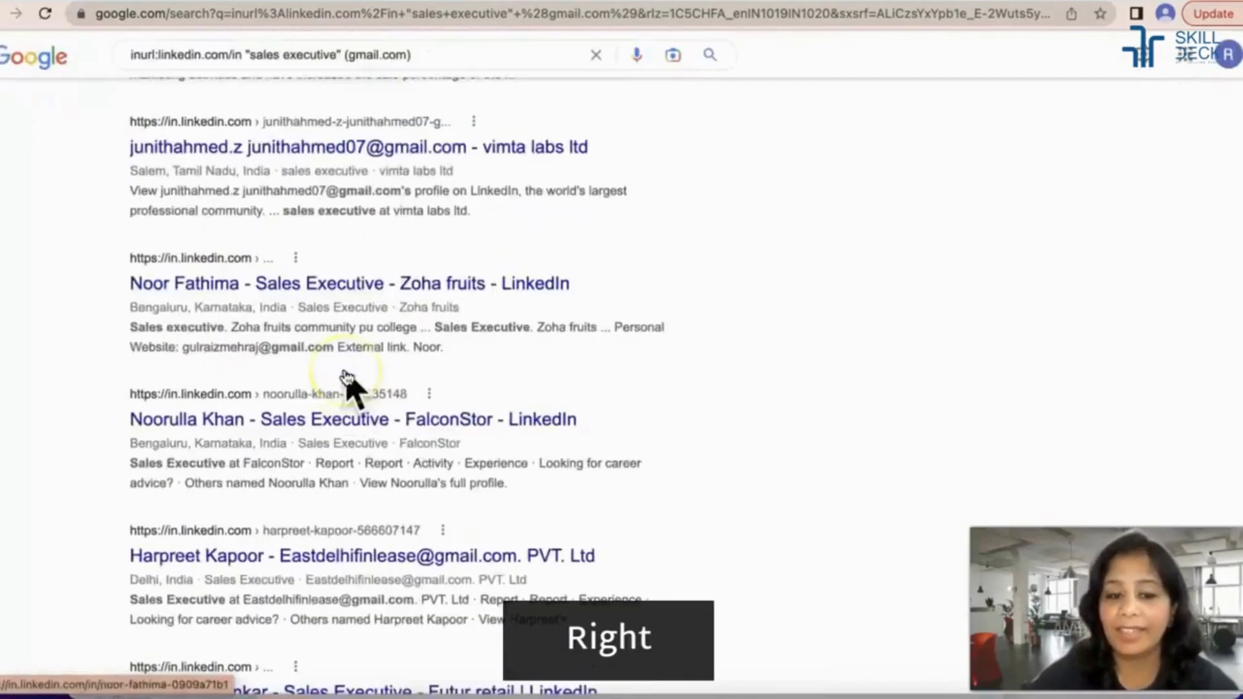
scroll("down", 3)
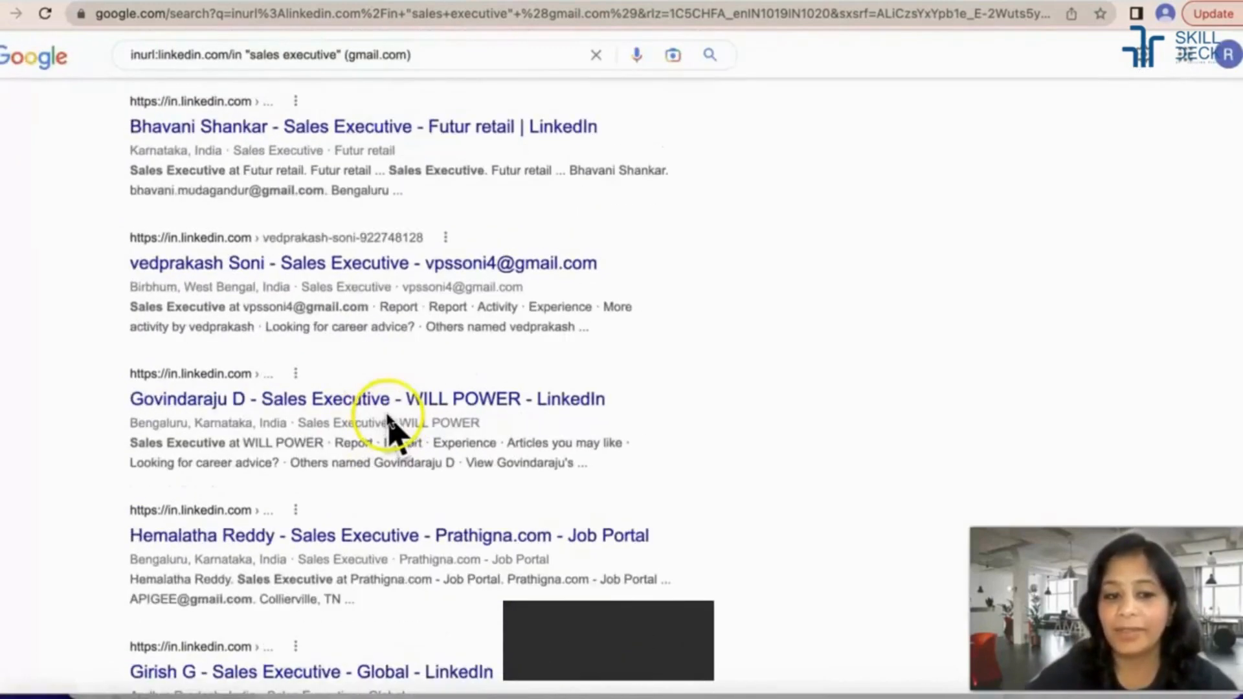
scroll("down", 3)
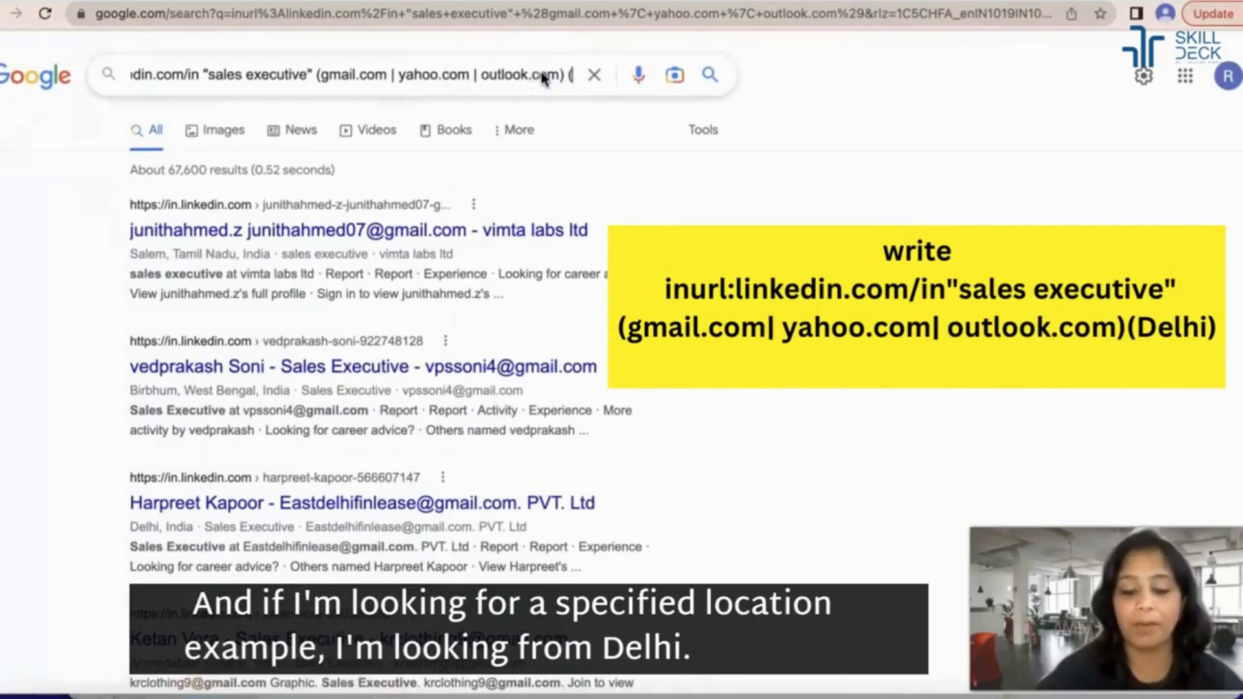
type("(delh")
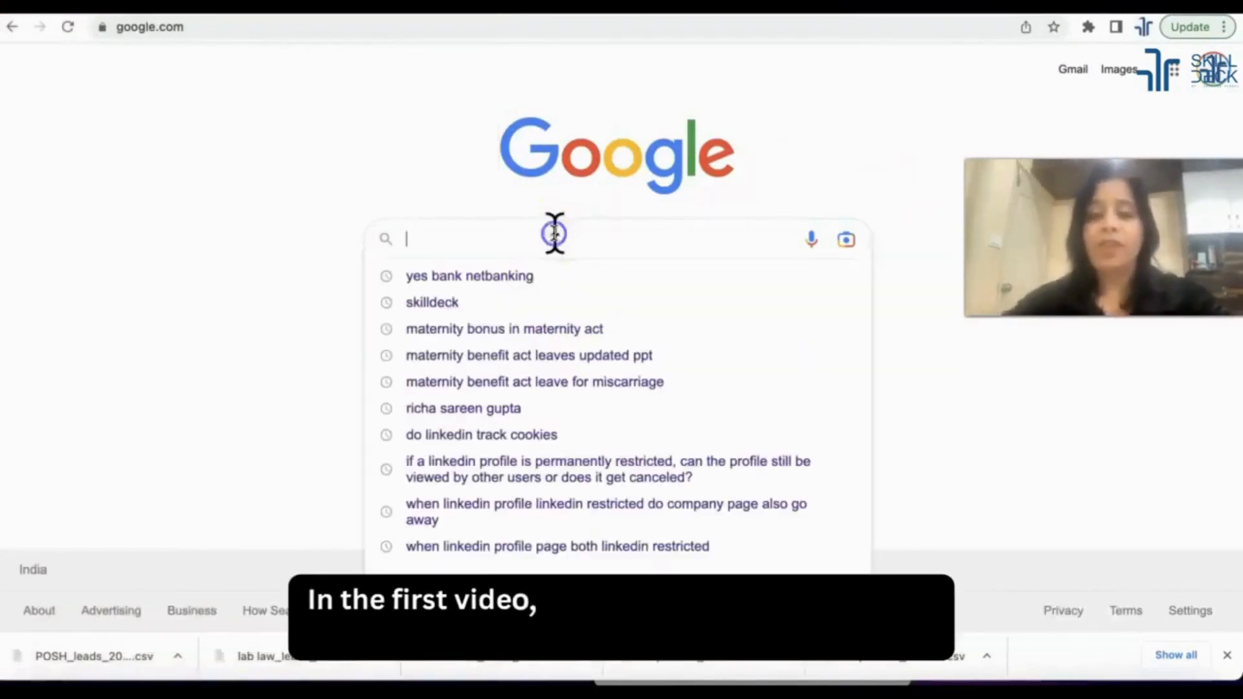
Search Google for inurl:linkedin.com/in "hr manager" (gmail.com | yahoo.com | @ )
type("inurl:linkedi")
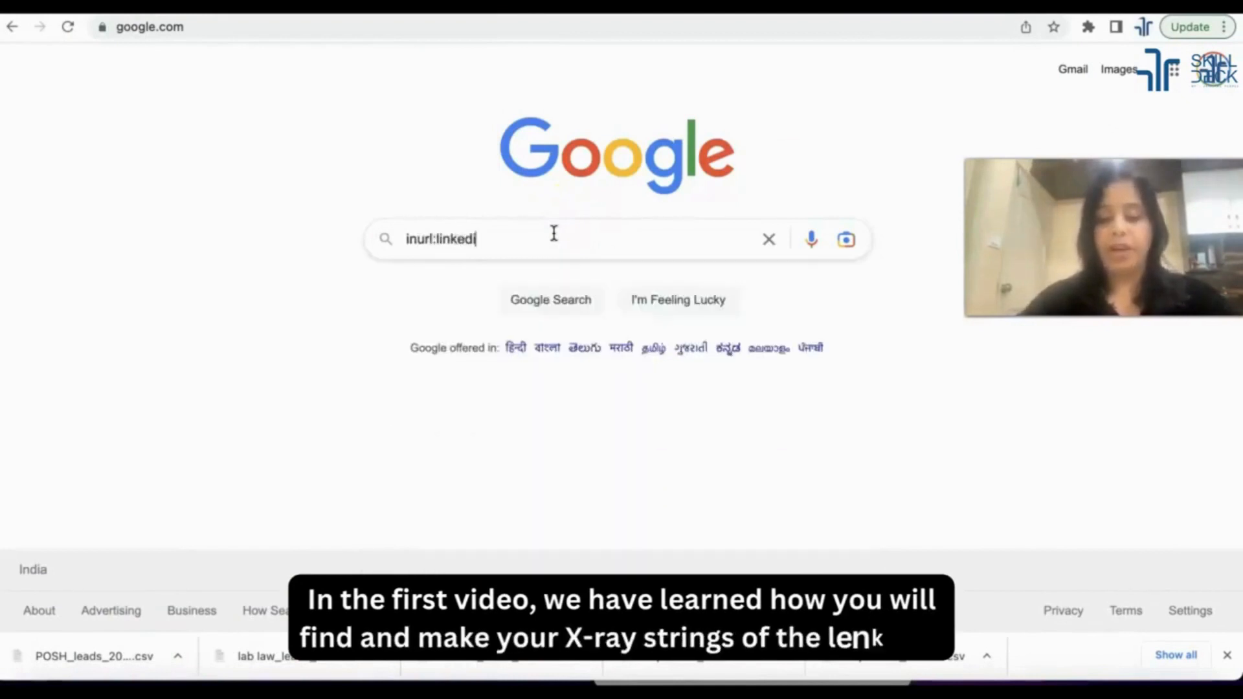
type("n.com/in \"hr manager")
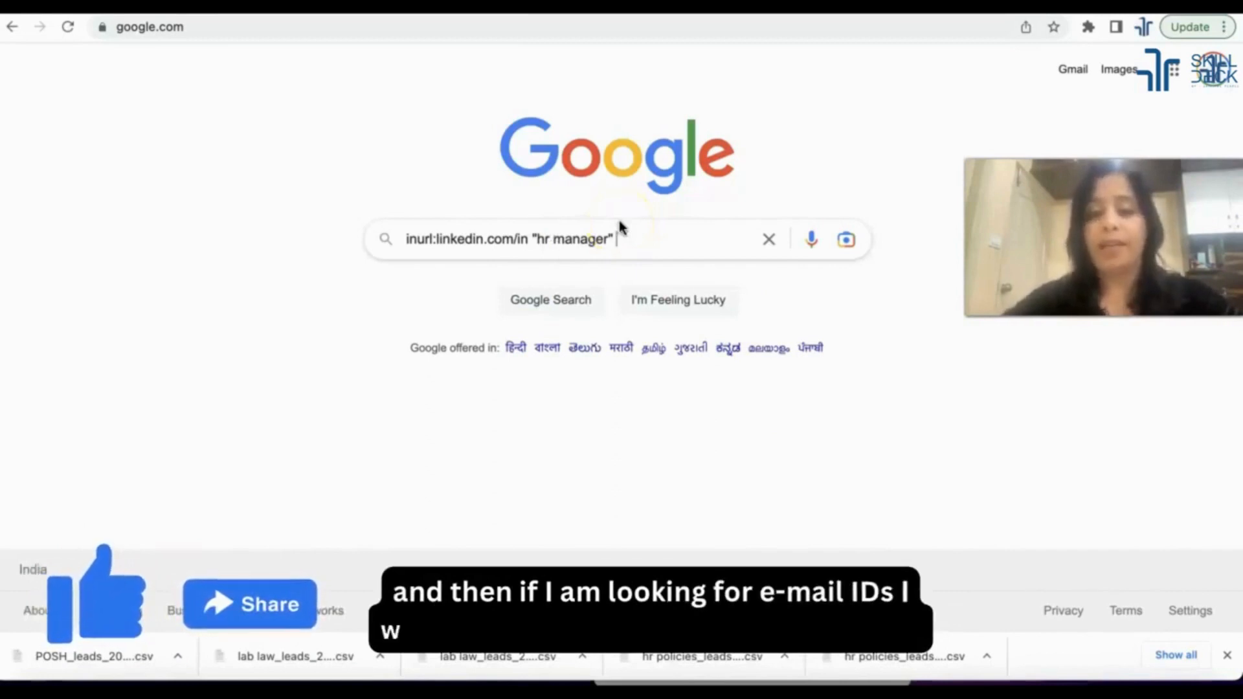
type("(gmail.com | yahoo.com | @")
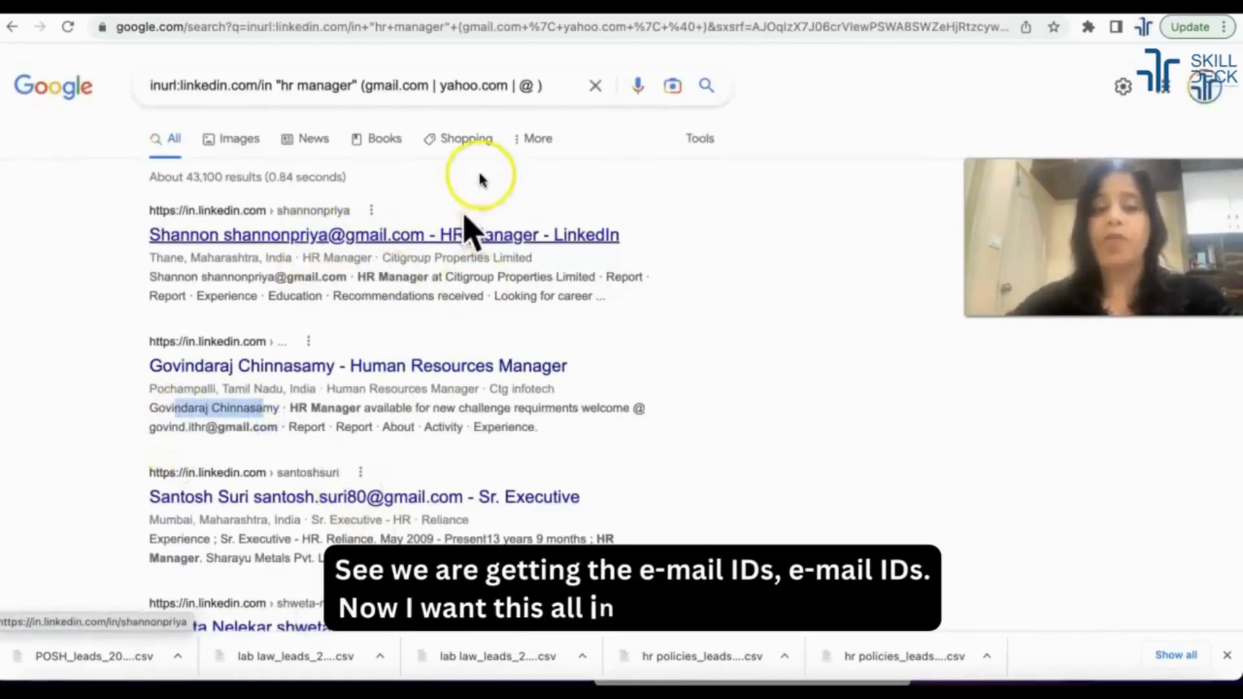
mouse_move(642, 333)
type("go")
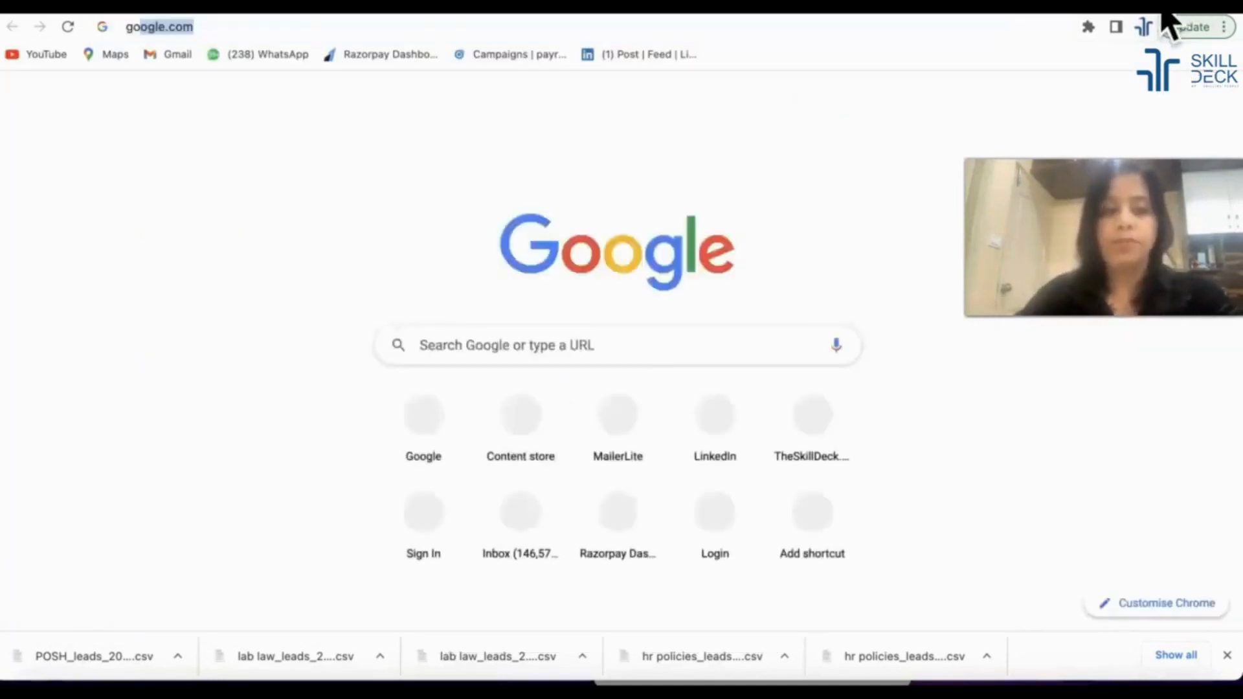
Reach the Chrome Web Store via Google and search it for Data Miner
type("chrome web s")
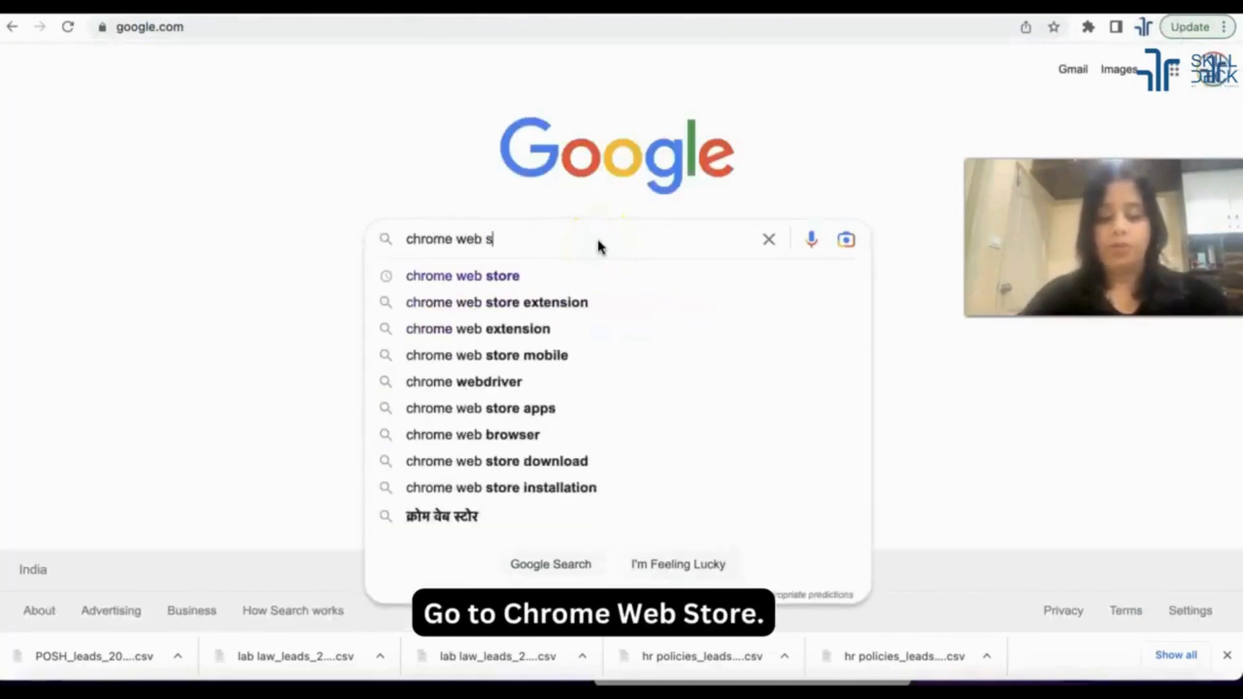
left_click(462, 276)
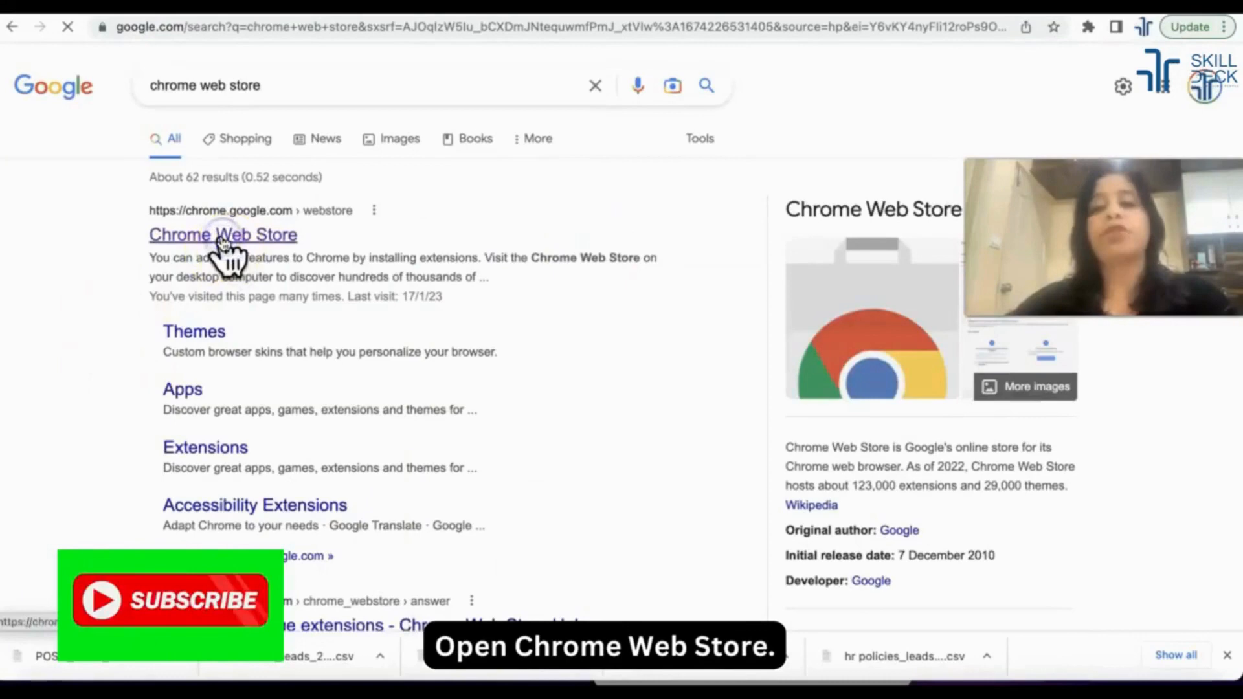
left_click(223, 234)
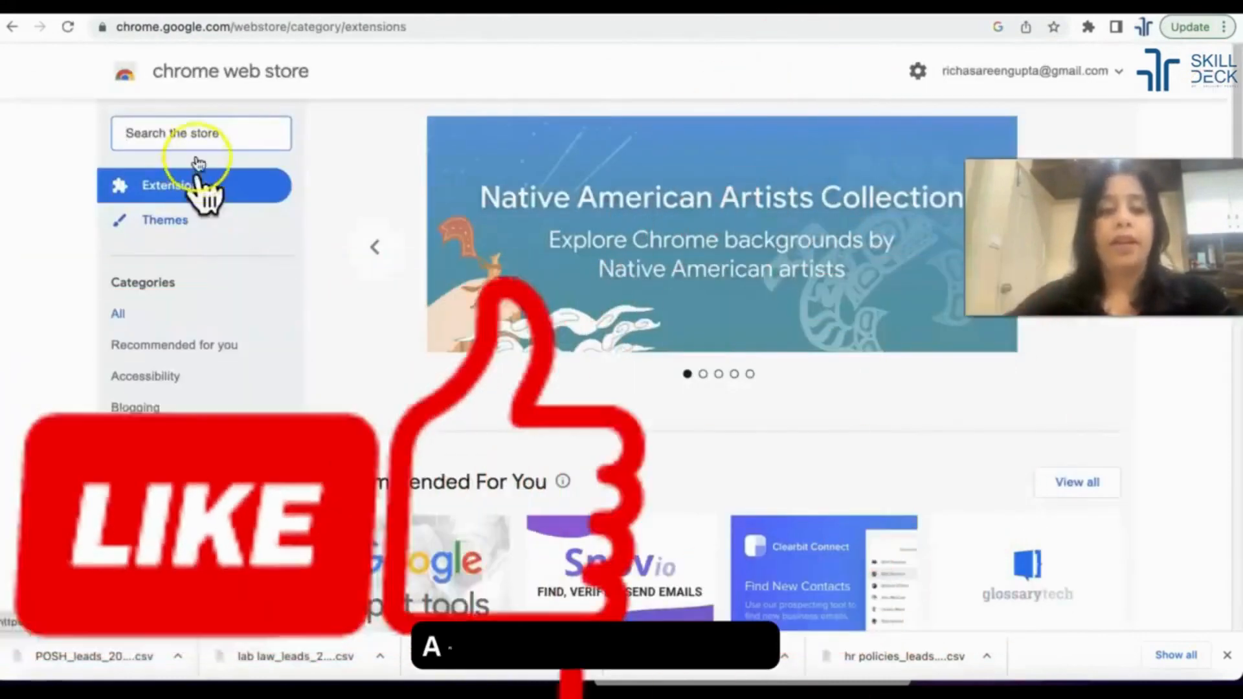
type("data m")
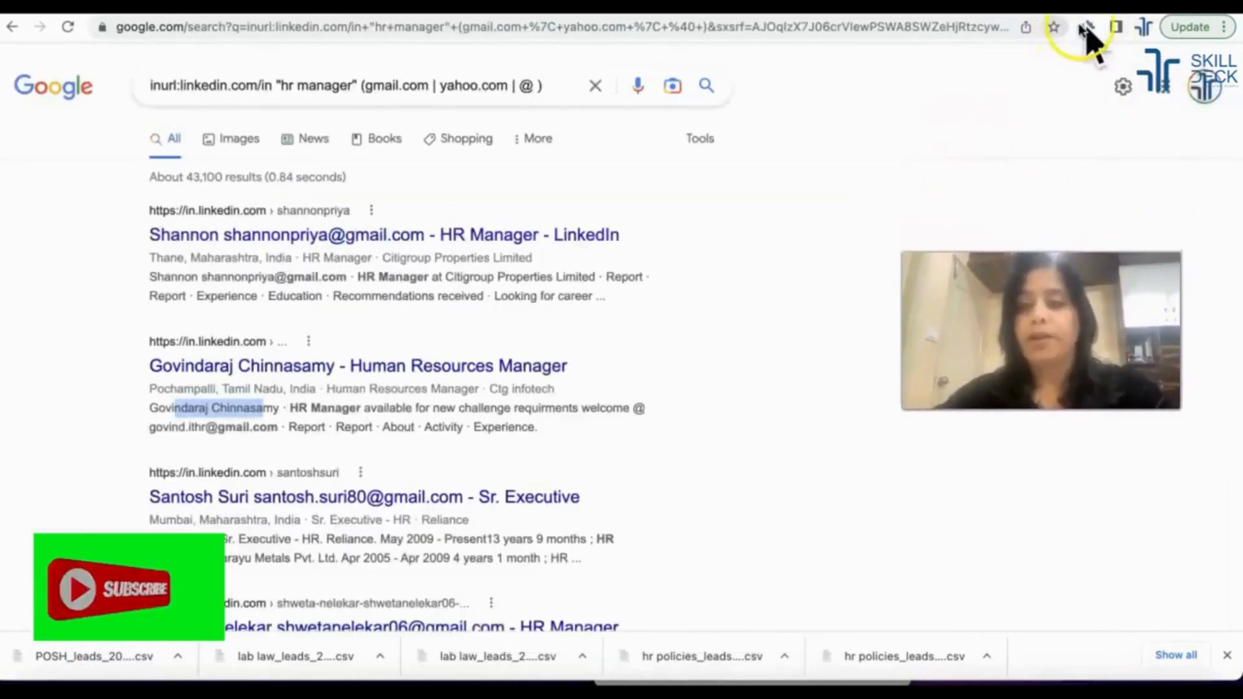
Run Data Miner's Google XRay - LinkedIn 2022 recipe on the HR manager results page
left_click(1062, 27)
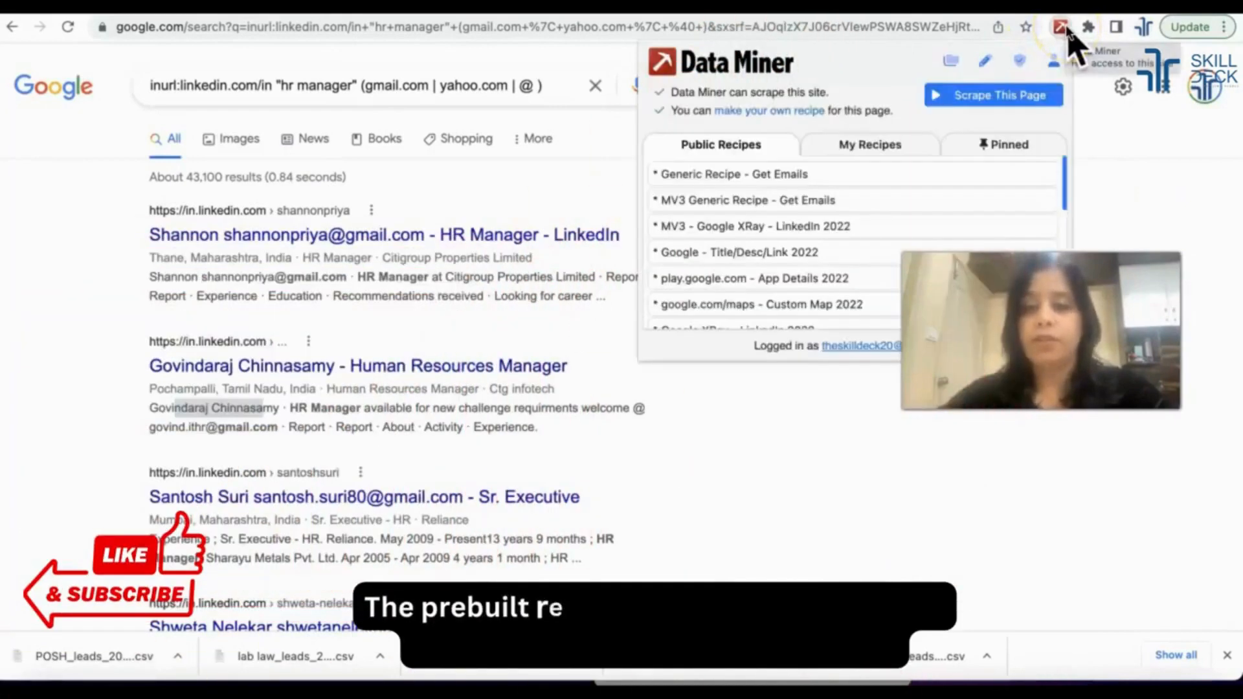
scroll("down", 3)
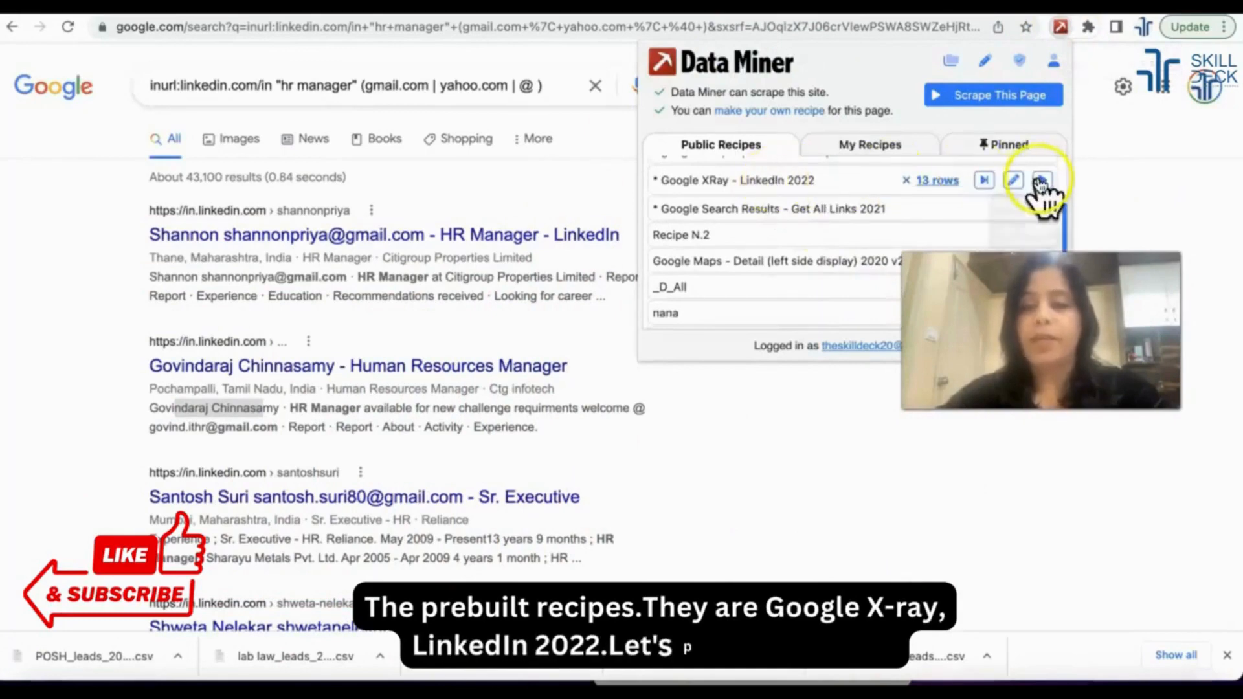
left_click(1042, 180)
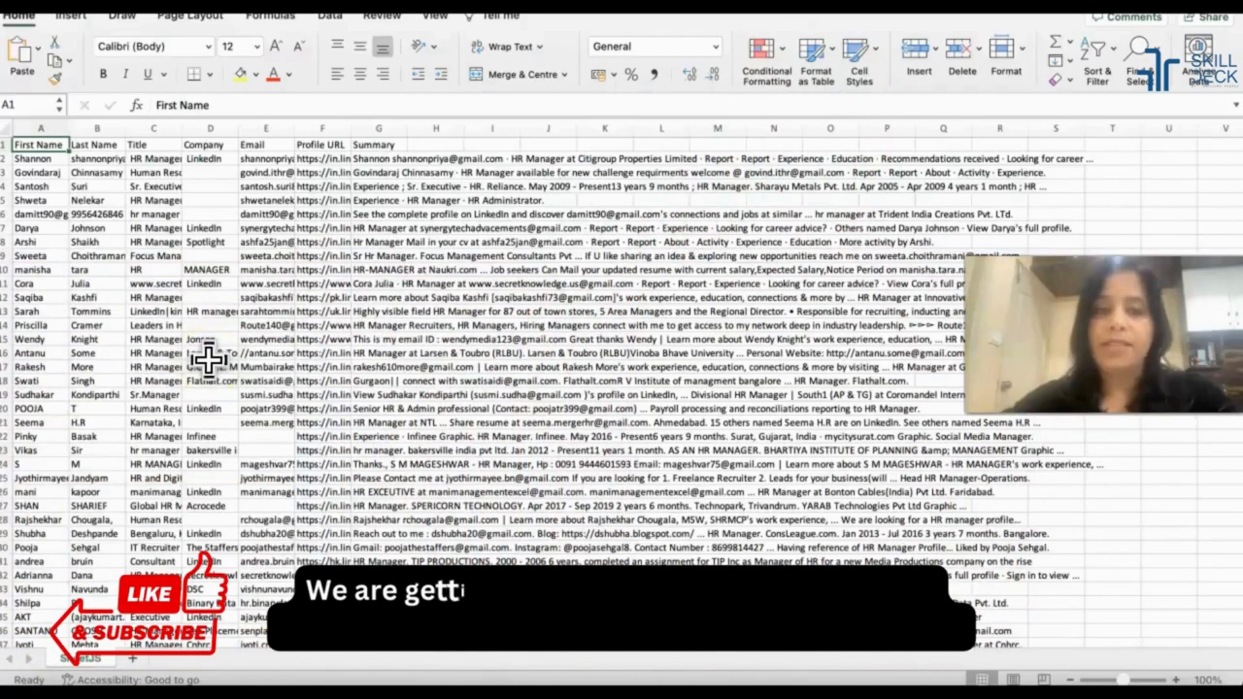
Inspect a scraped last name and email address in the Excel sheet
left_click(97, 173)
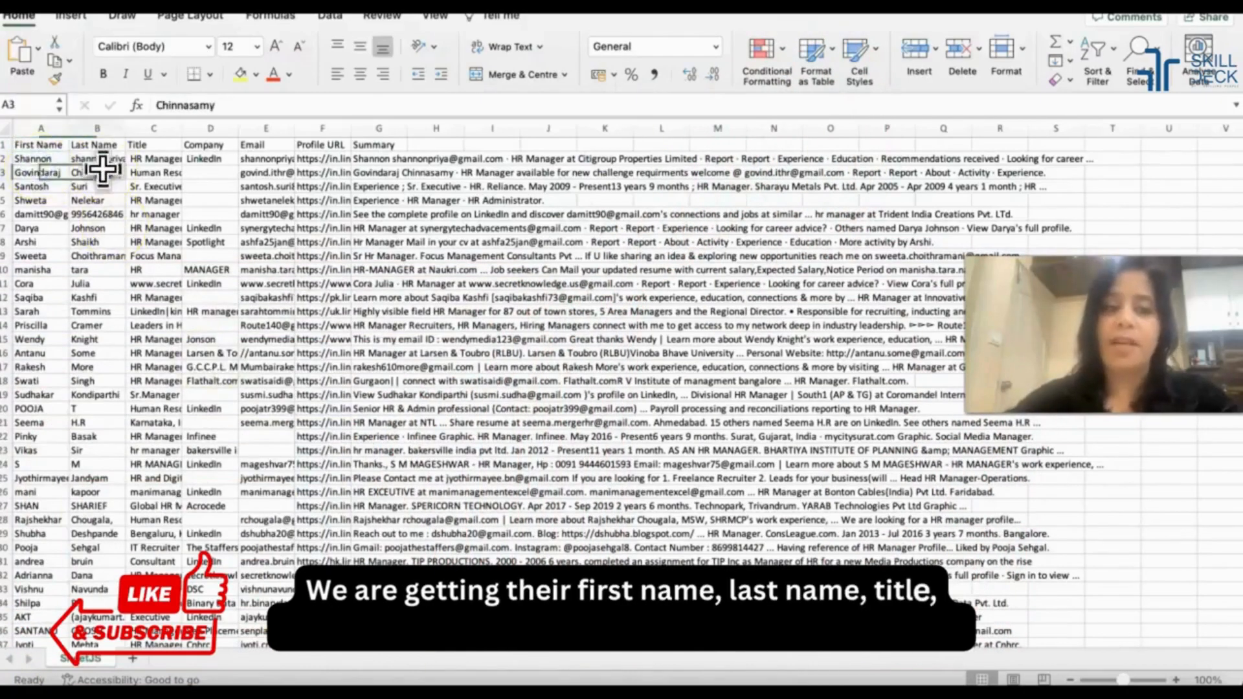
left_click(266, 173)
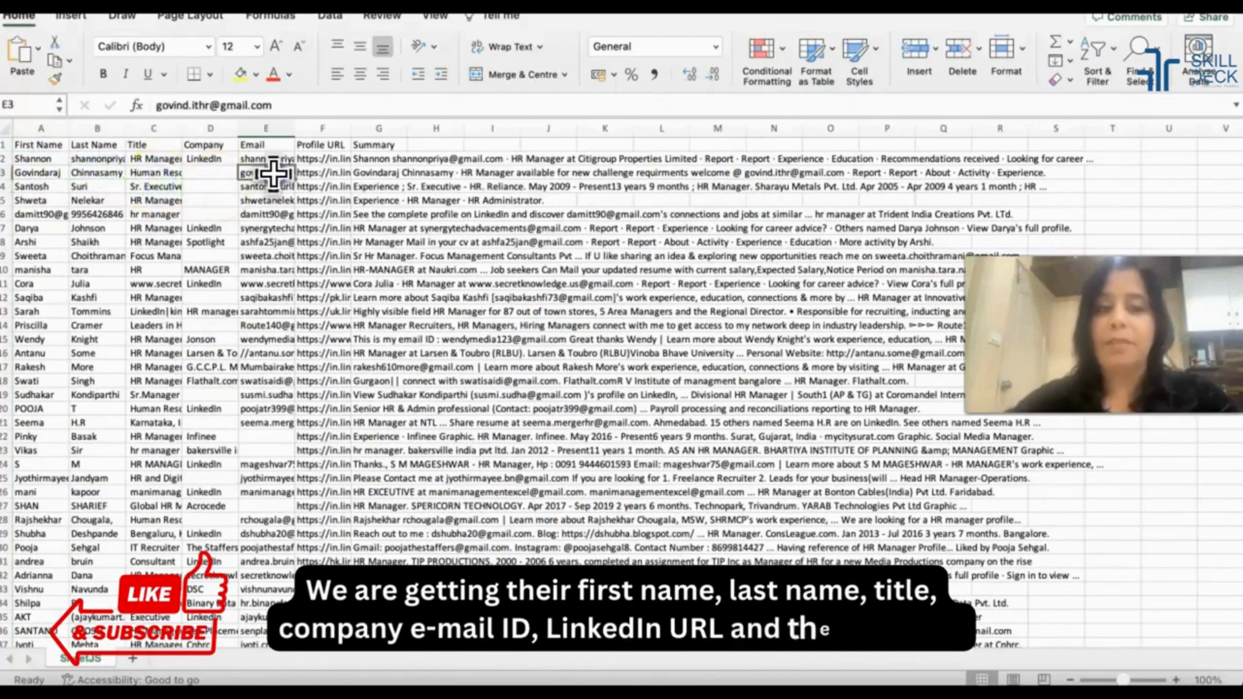